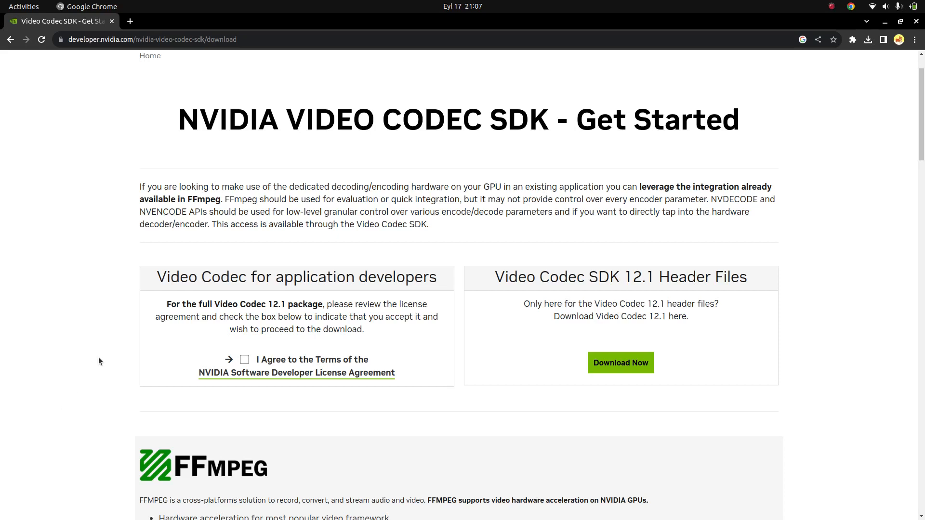
pyautogui.moveTo(444, 243)
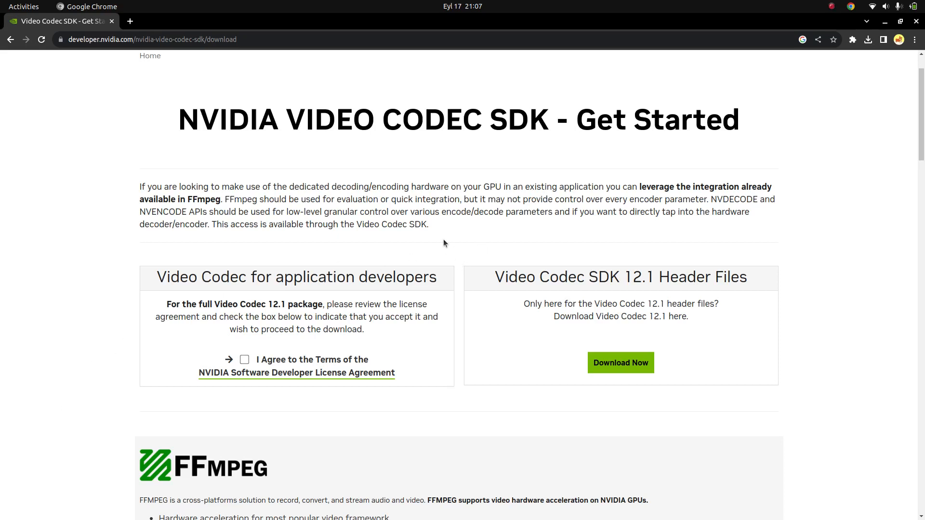
pyautogui.moveTo(476, 228)
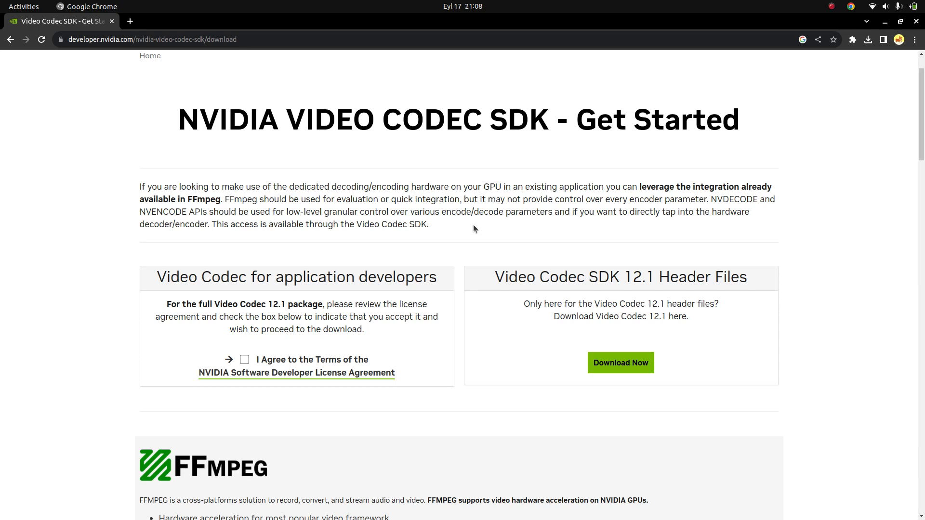
pyautogui.moveTo(401, 238)
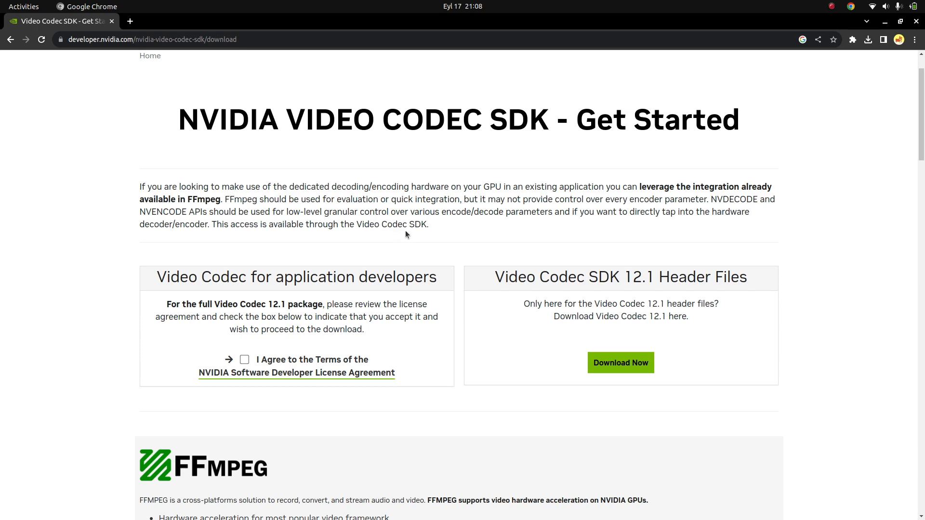
pyautogui.moveTo(248, 132)
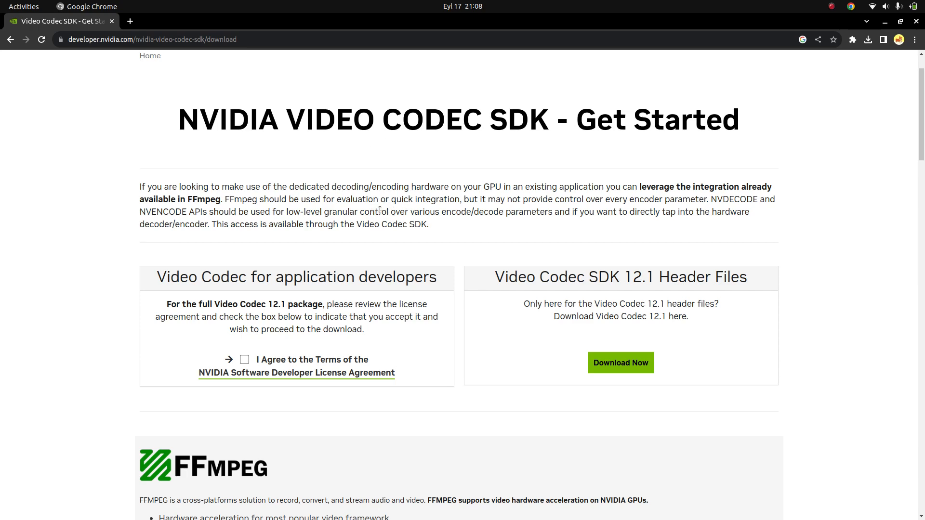
pyautogui.moveTo(465, 244)
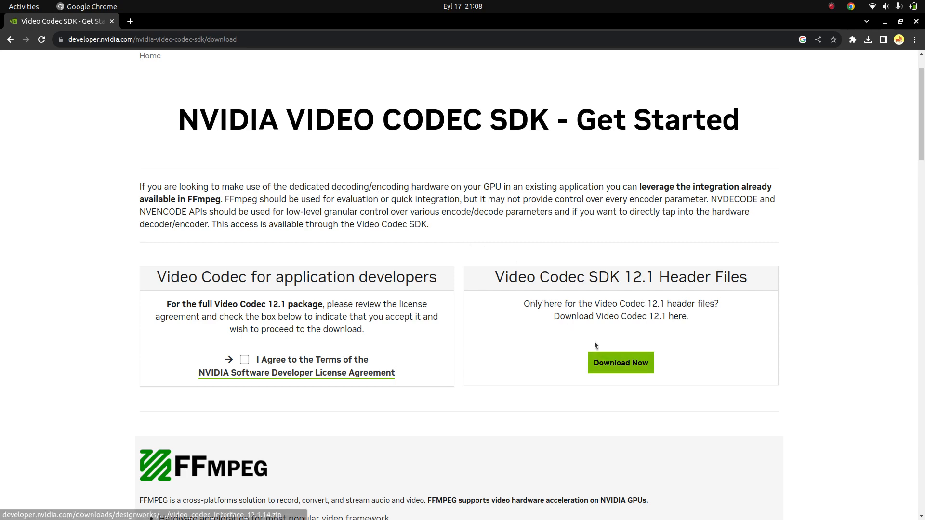
# Scroll up to the top of the NVIDIA Video Codec SDK download page
pyautogui.scroll(3)
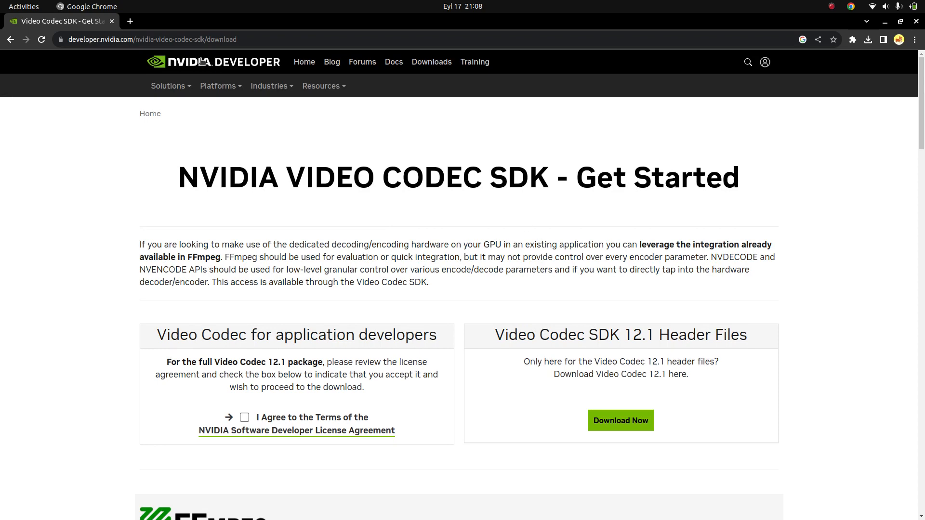
pyautogui.moveTo(557, 357)
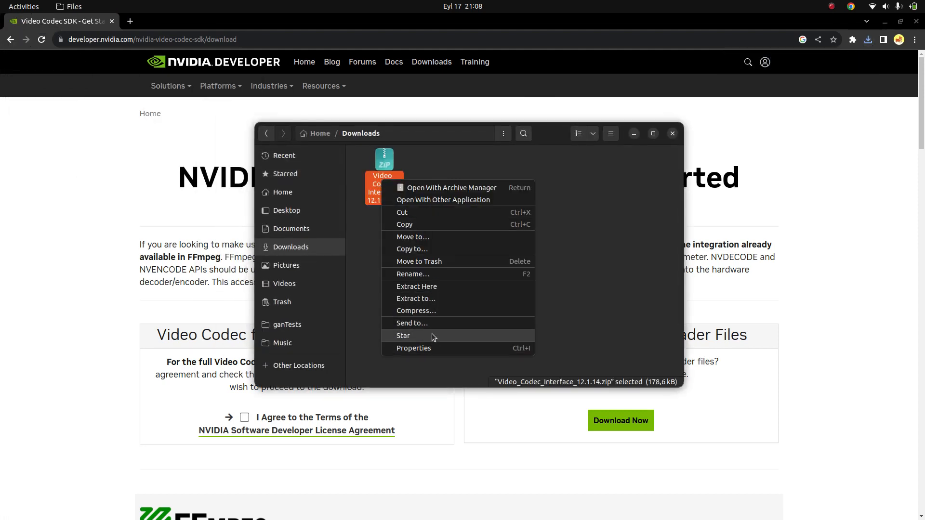
# Extract the Video Codec Interface archive in Downloads and open its extracted folder
pyautogui.click(416, 286)
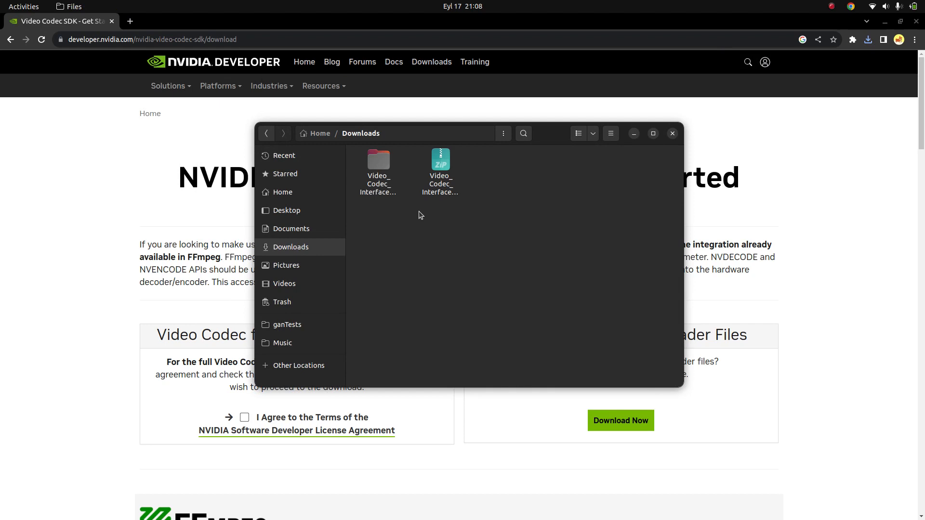
pyautogui.doubleClick(378, 159)
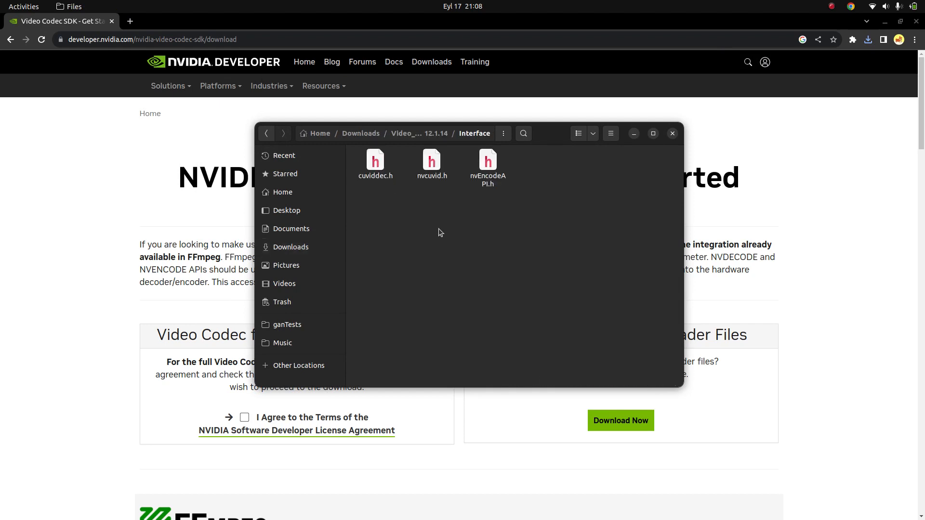
pyautogui.moveTo(433, 205)
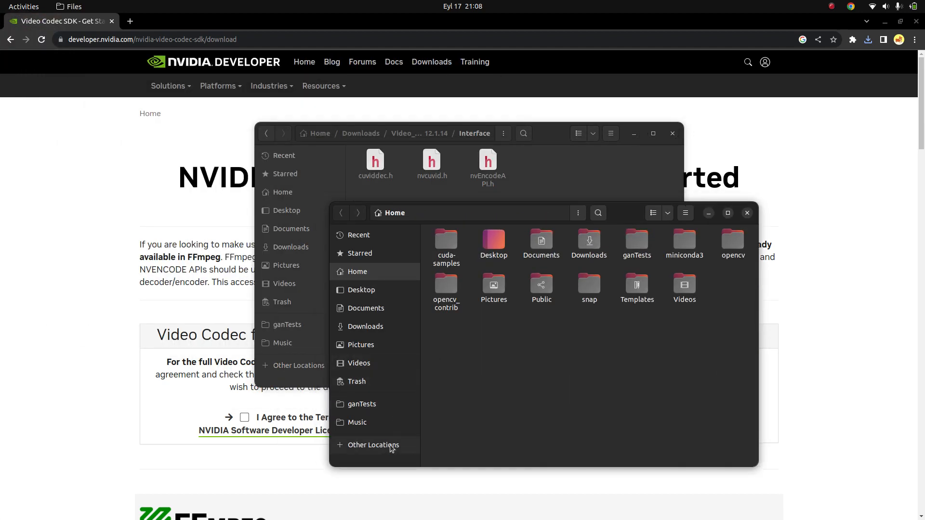
# Browse to /usr/local/cuda/include, then right-click inside the Interface folder
pyautogui.click(373, 444)
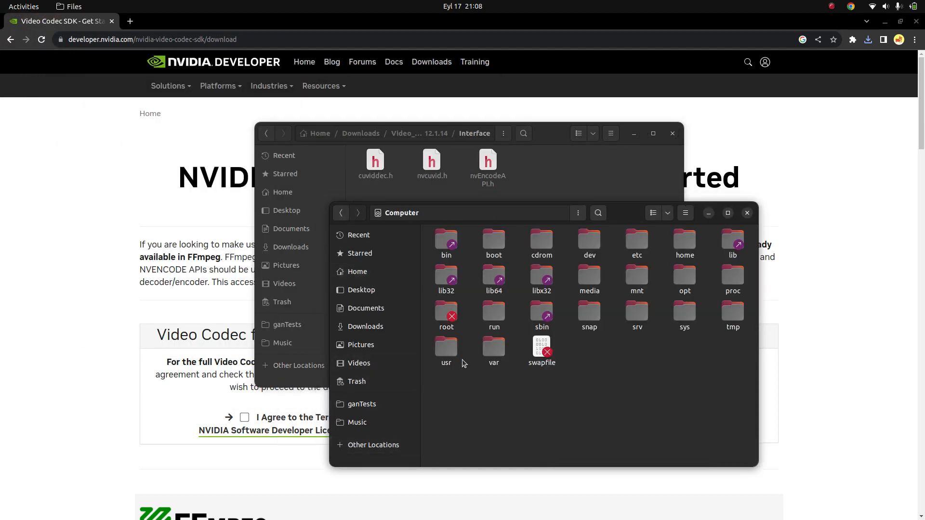
pyautogui.doubleClick(446, 348)
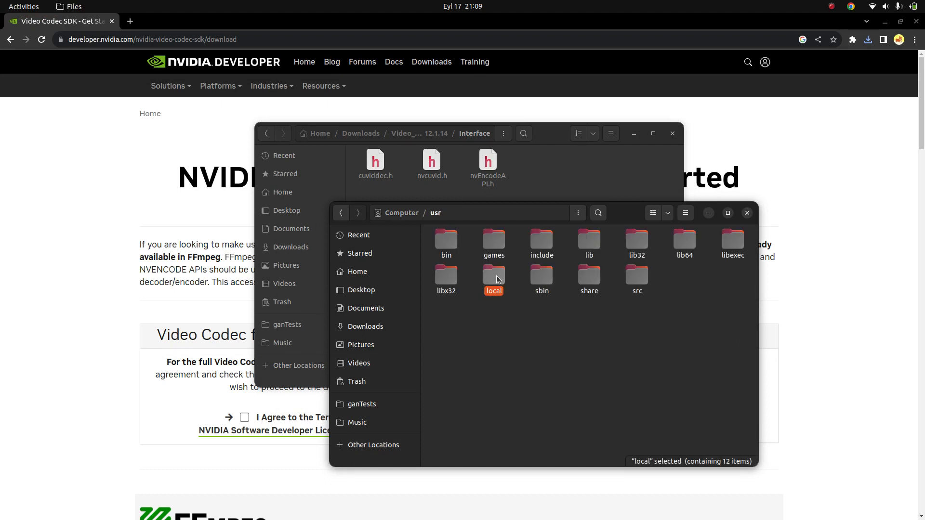
pyautogui.doubleClick(494, 277)
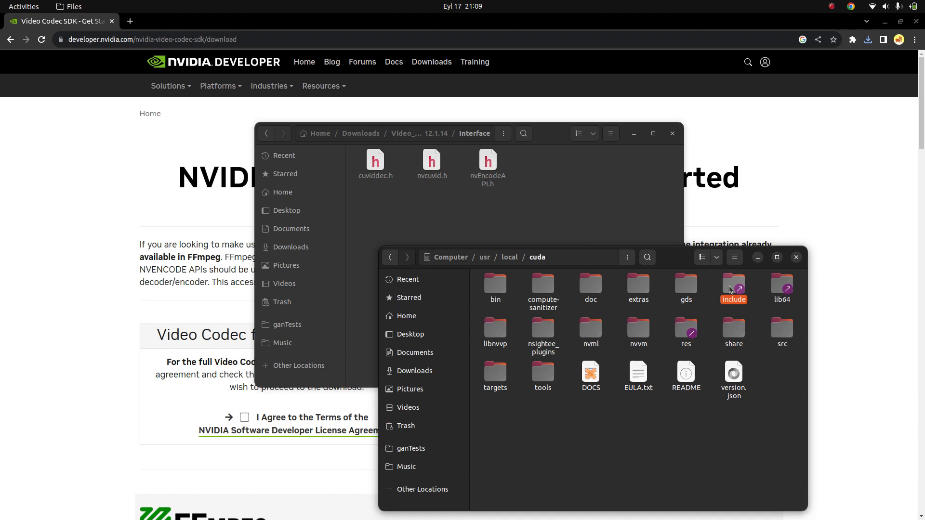
pyautogui.doubleClick(734, 285)
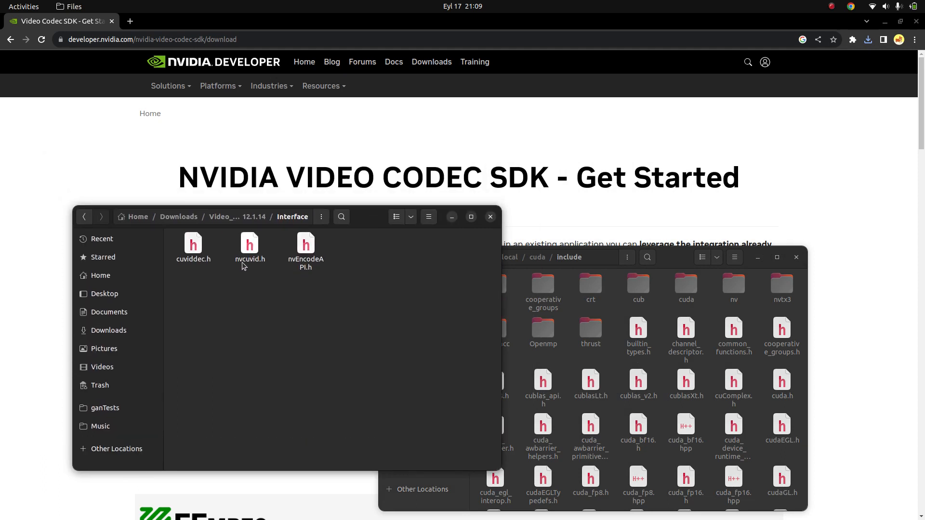
pyautogui.moveTo(308, 269)
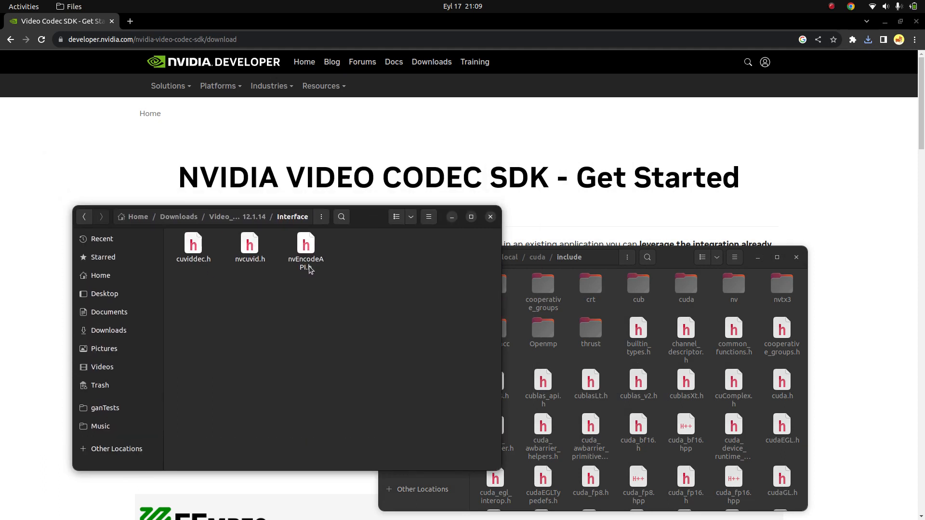
pyautogui.moveTo(309, 285)
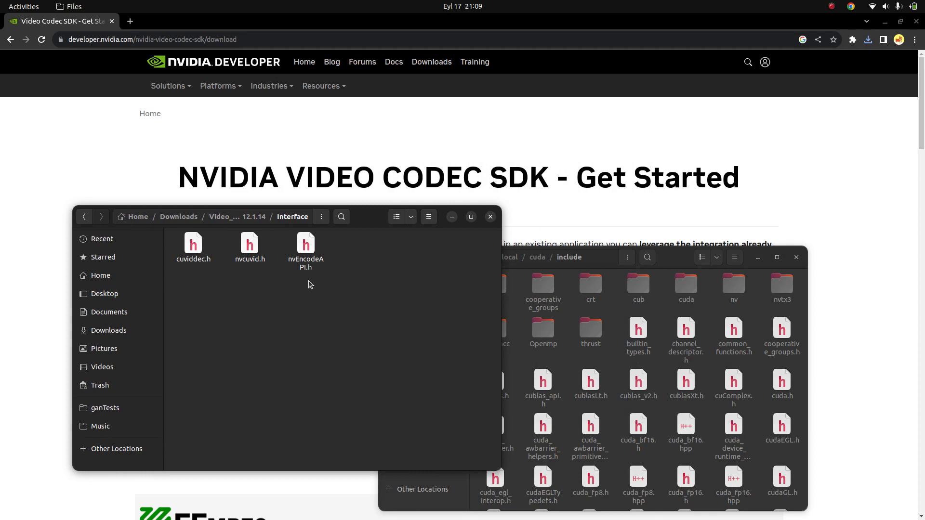
pyautogui.rightClick(311, 285)
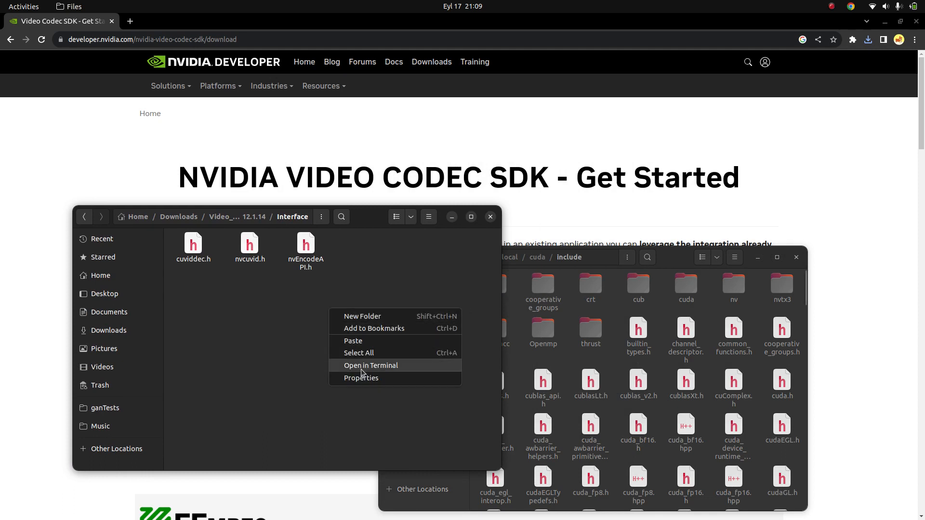
# In a terminal at Interface, run 'sudo cp -rf * /usr/local/cuda/include' with the sudo password
pyautogui.click(371, 366)
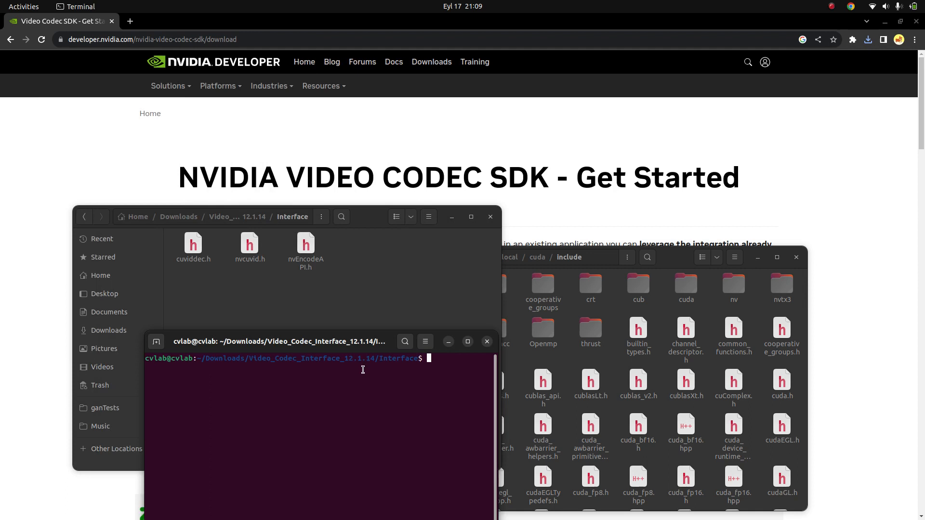
pyautogui.write('sudo')
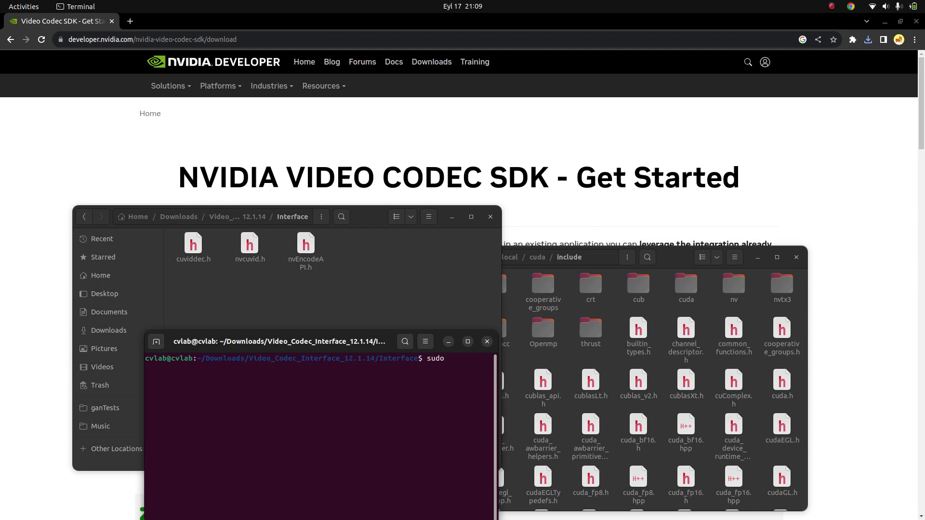
pyautogui.write('cp -')
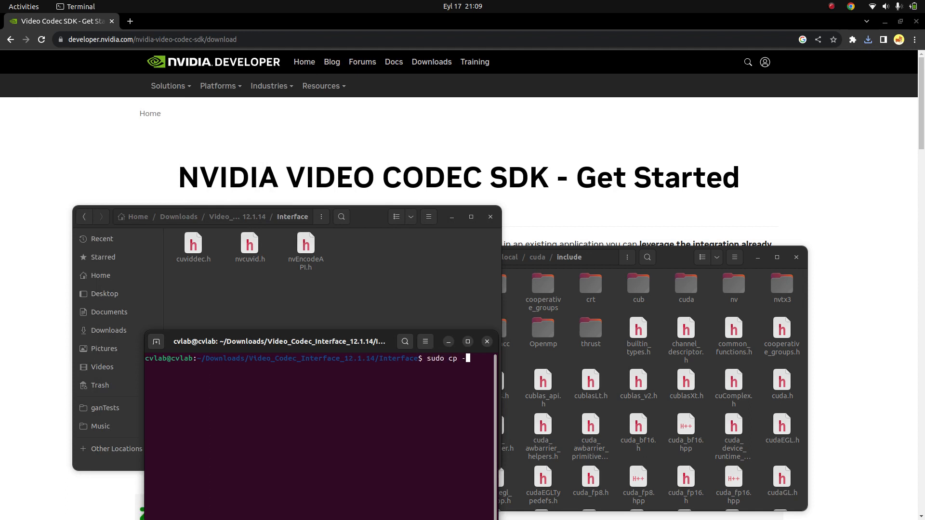
pyautogui.write('rf')
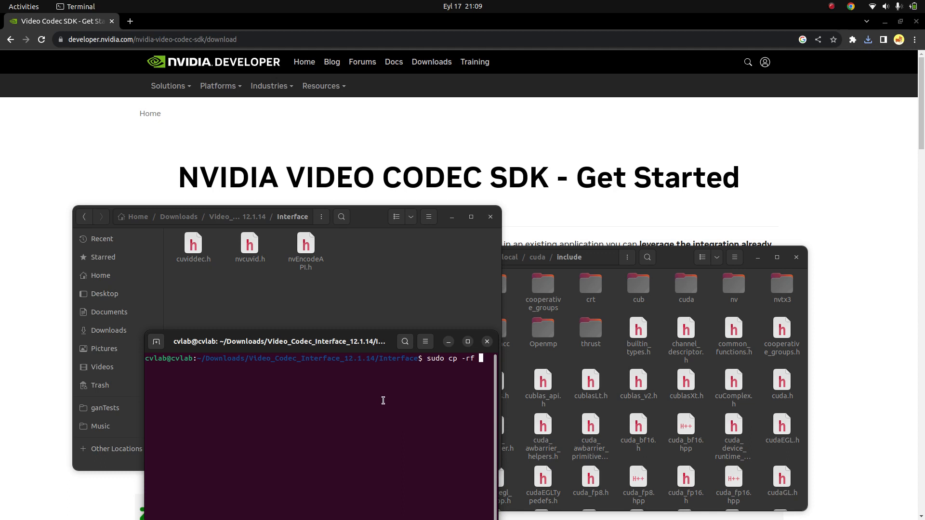
pyautogui.write('*')
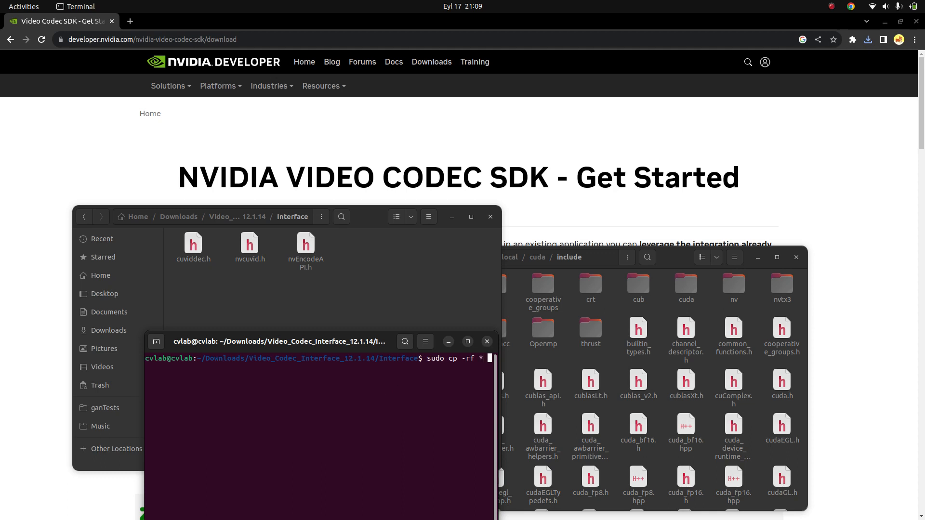
pyautogui.write('/usr/local/cuda/include')
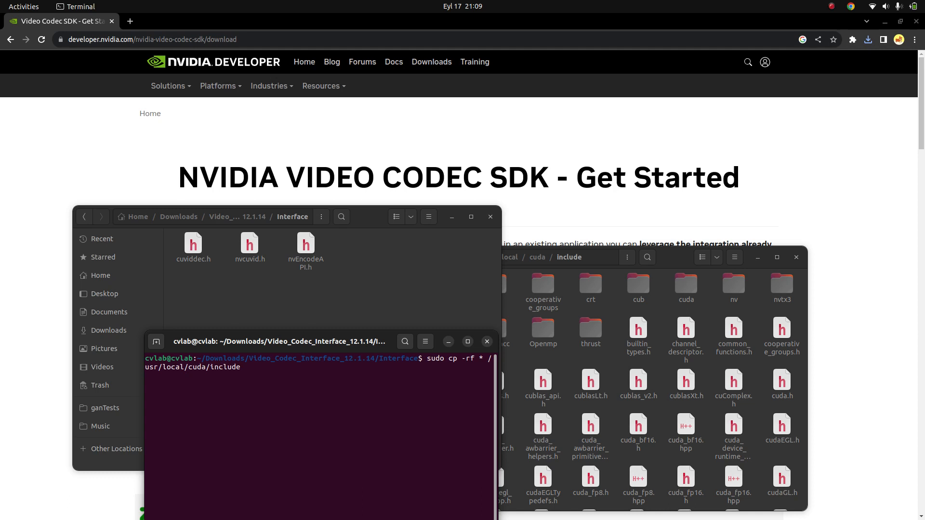
pyautogui.press('Return')
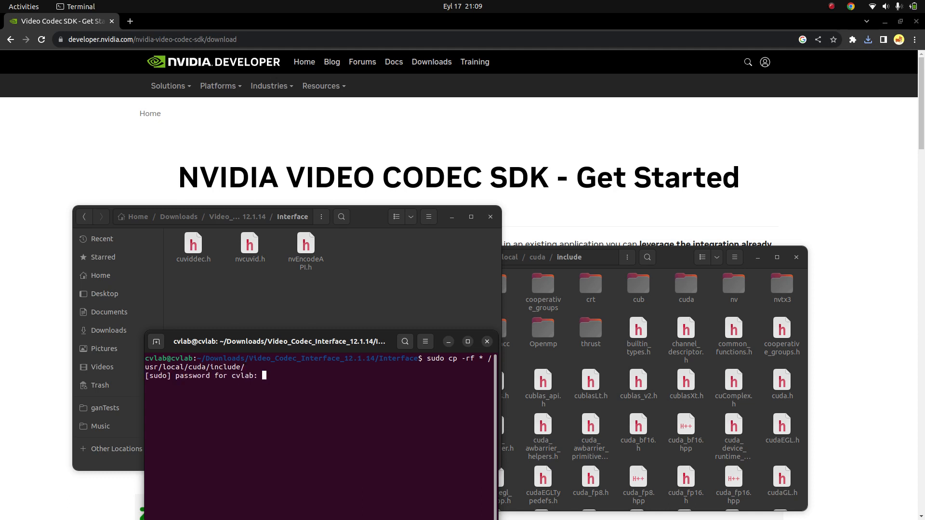
pyautogui.press('Return')
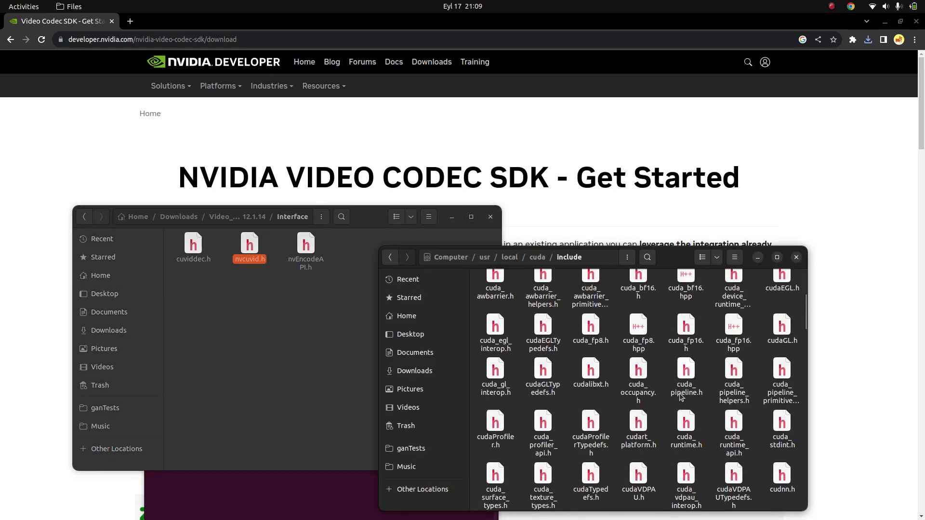
# Scroll the cuda include folder and select nvcuvid.h and nvEncodeAPI.h to confirm them
pyautogui.scroll(3)
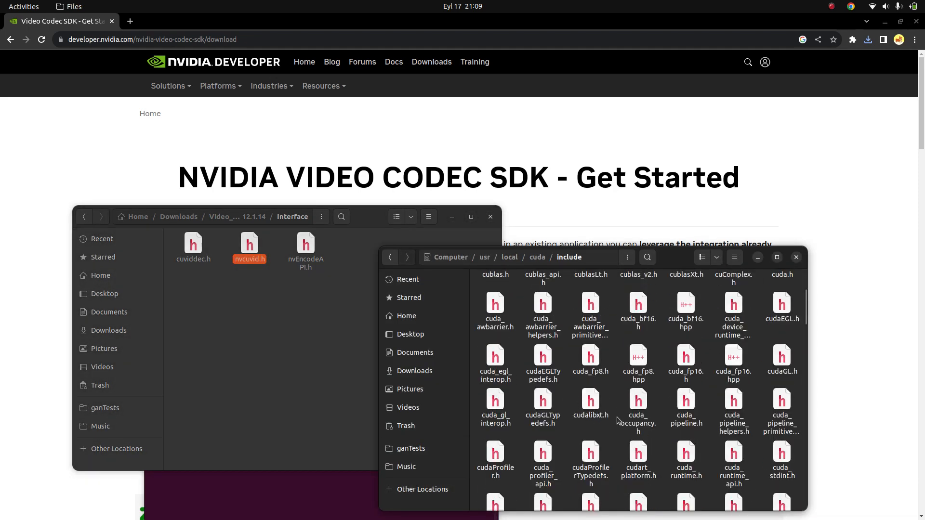
pyautogui.scroll(3)
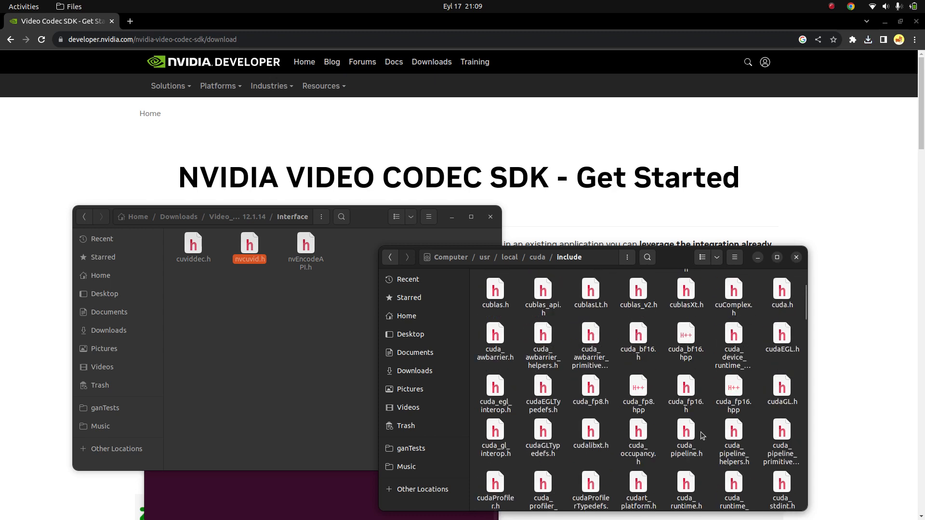
pyautogui.scroll(-3)
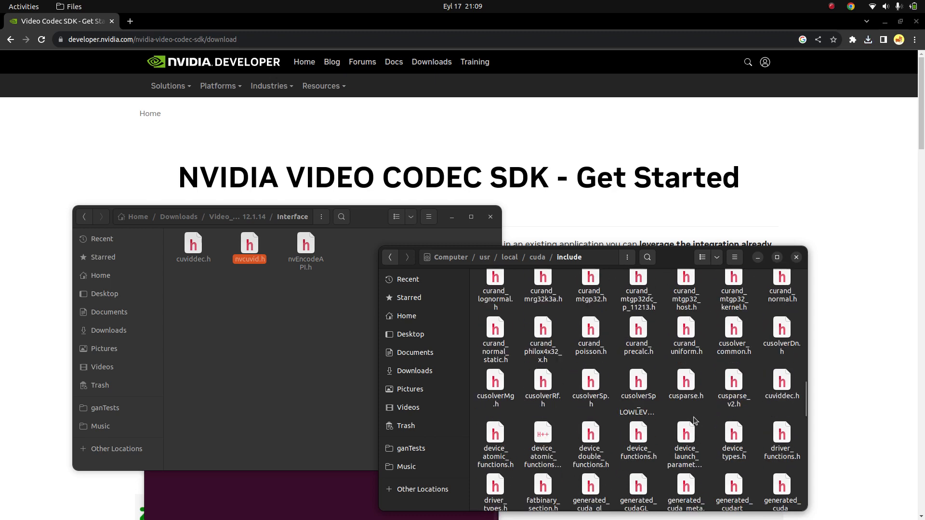
pyautogui.scroll(-3)
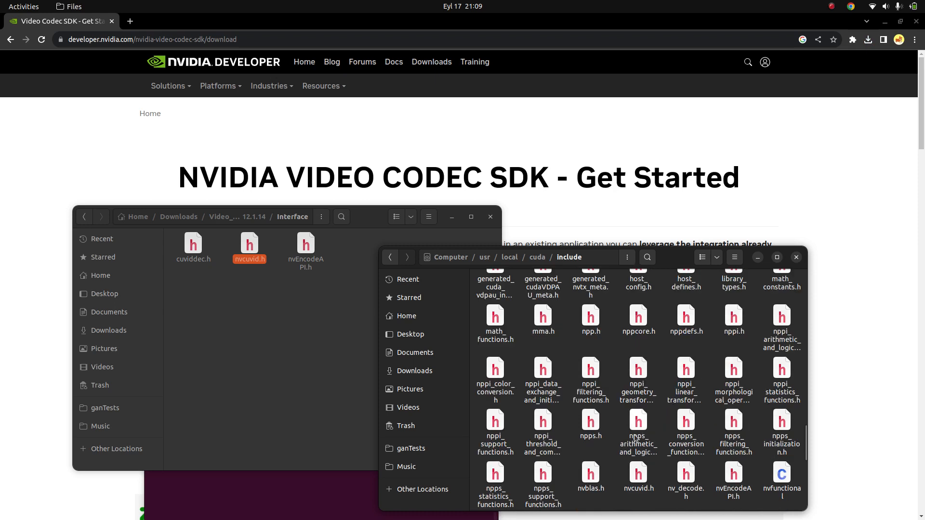
pyautogui.click(638, 476)
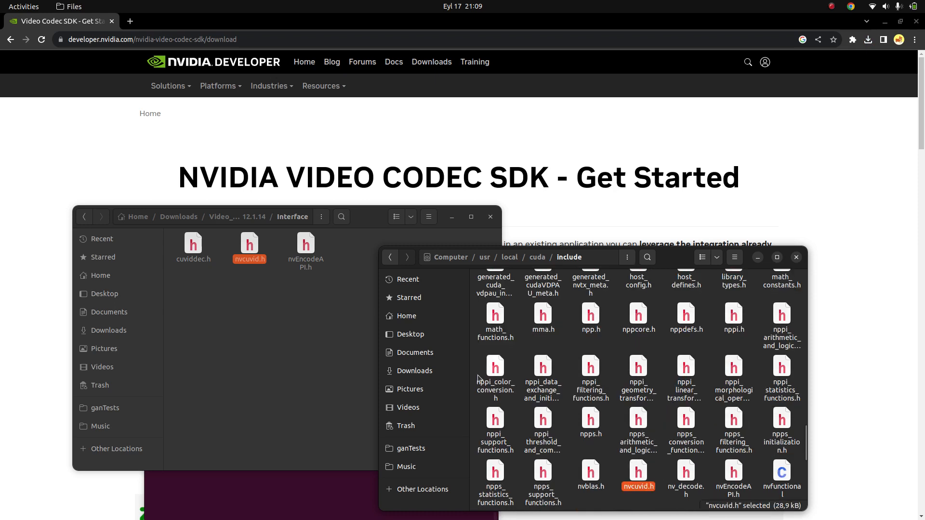
pyautogui.click(733, 472)
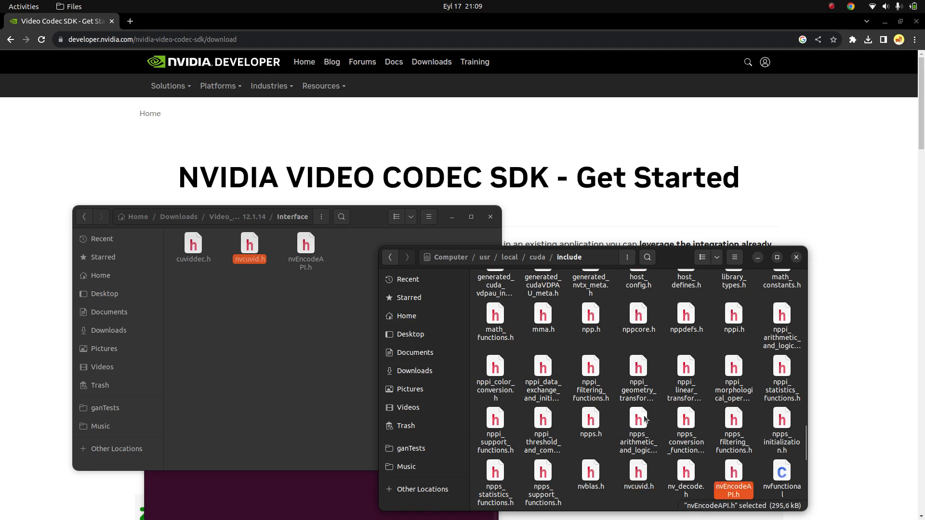
pyautogui.moveTo(586, 377)
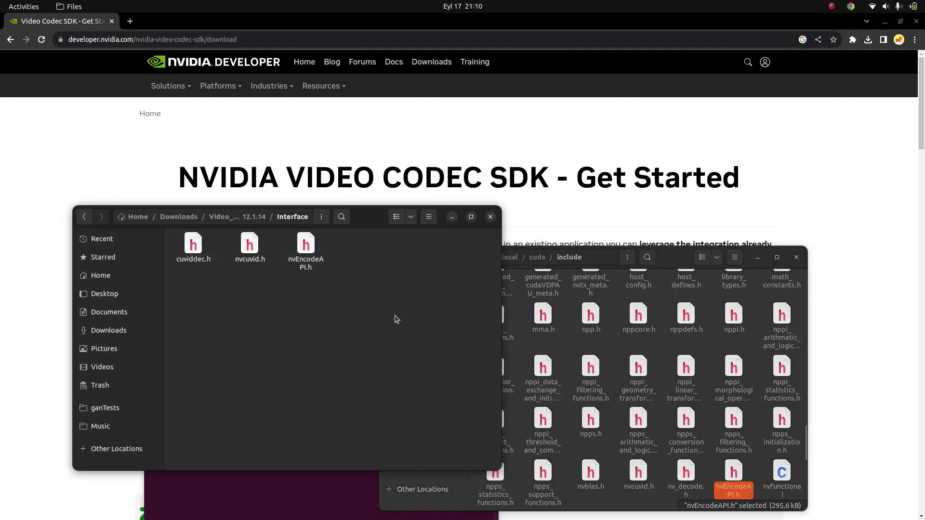
pyautogui.moveTo(662, 464)
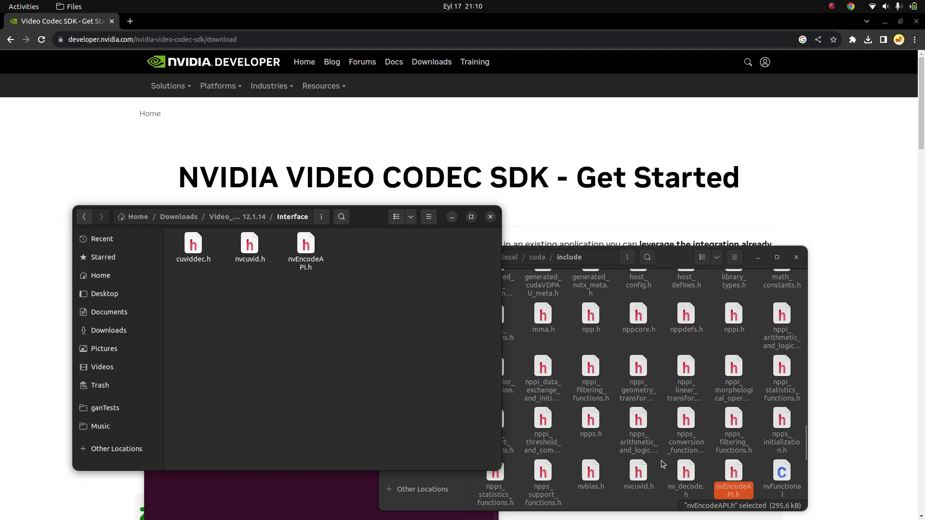
pyautogui.moveTo(652, 421)
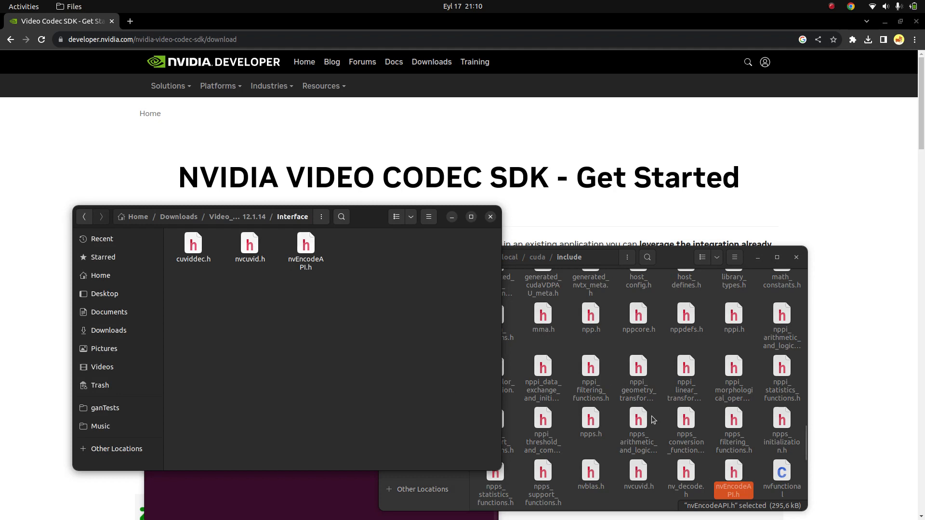
pyautogui.moveTo(384, 316)
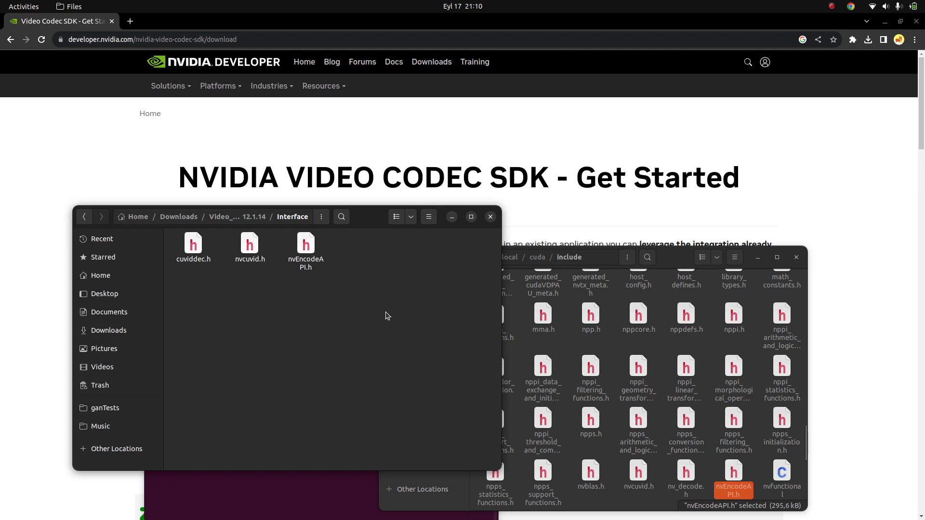
pyautogui.moveTo(700, 421)
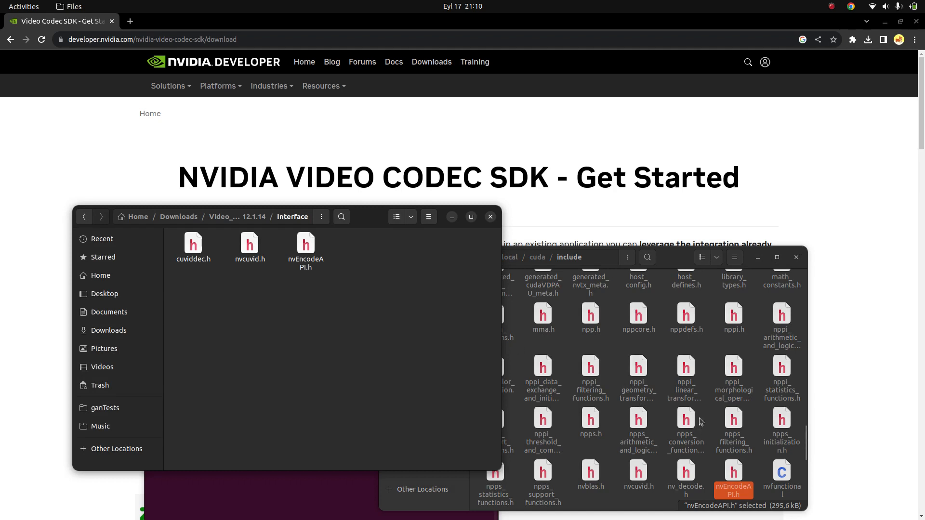
pyautogui.moveTo(435, 233)
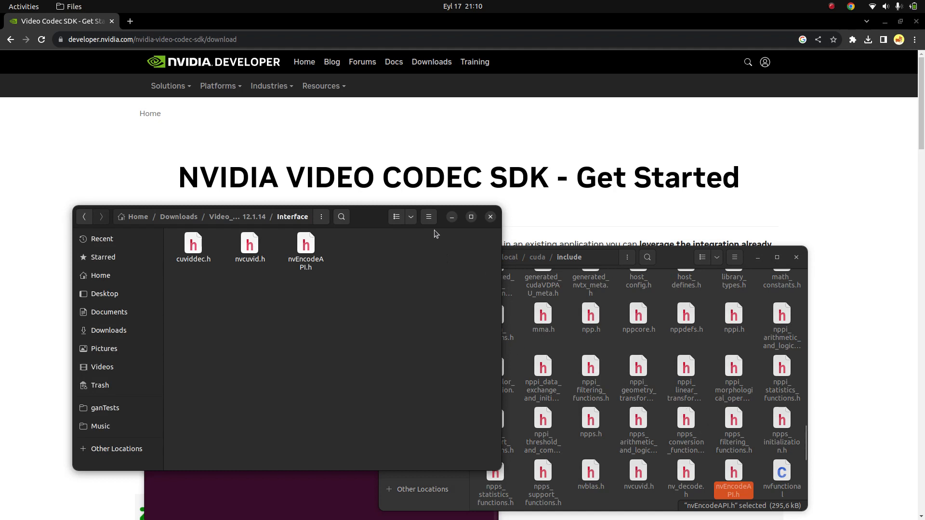
# Minimise the Interface folder window to reveal the finished copy in Terminal
pyautogui.click(637, 378)
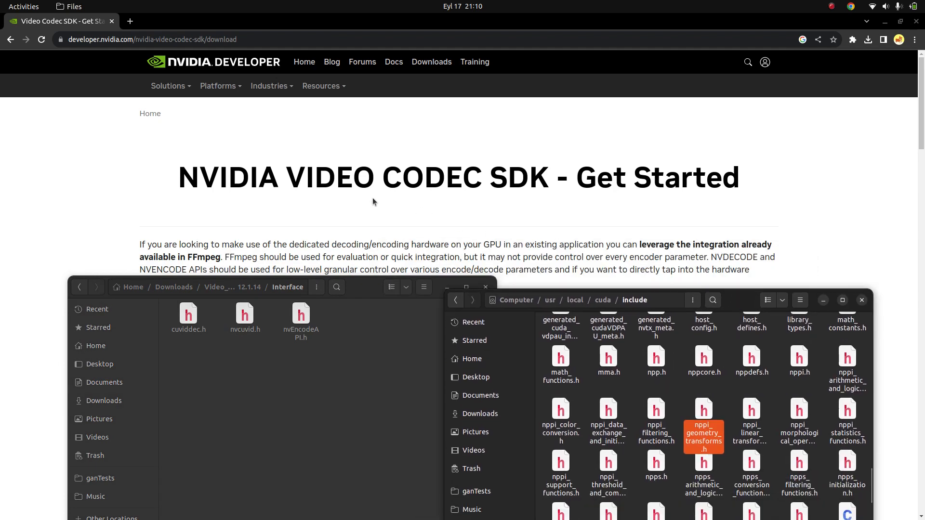
pyautogui.moveTo(365, 366)
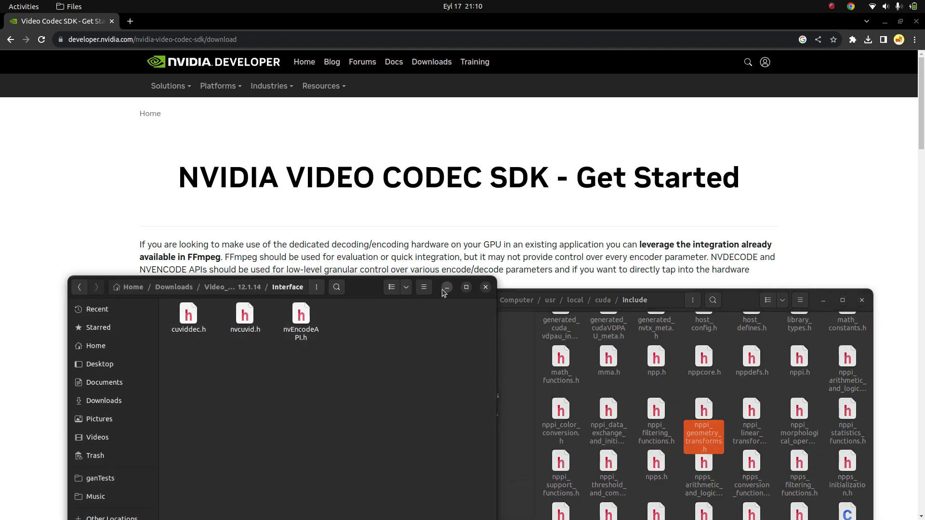
pyautogui.click(446, 287)
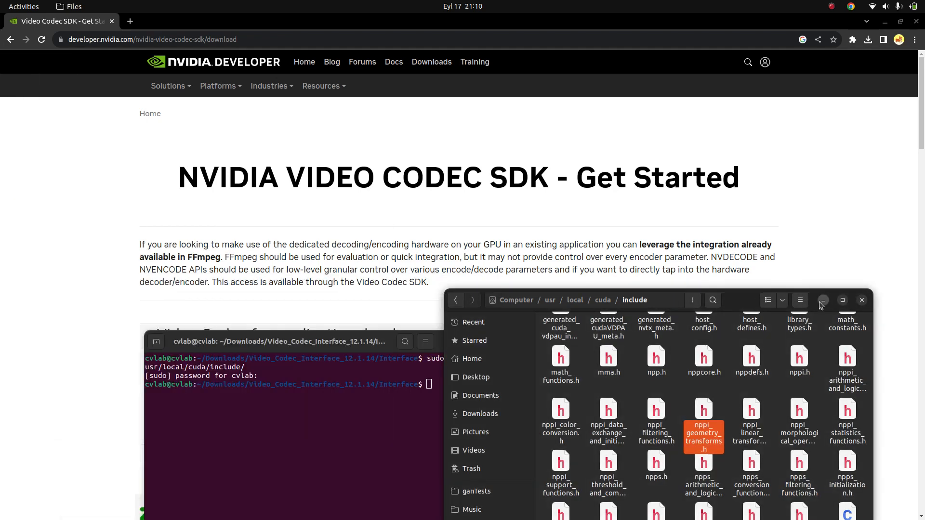